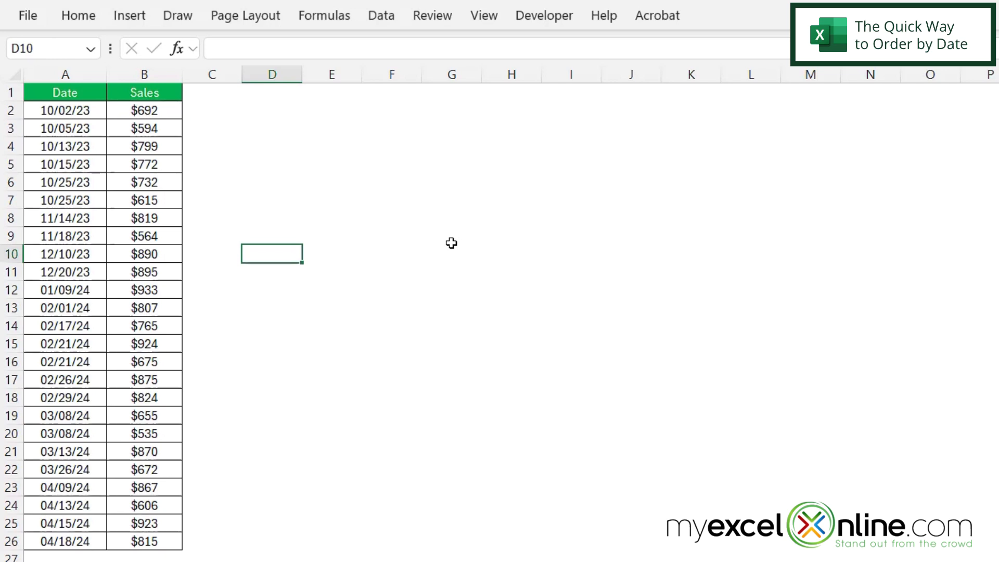
mouse_move(444, 241)
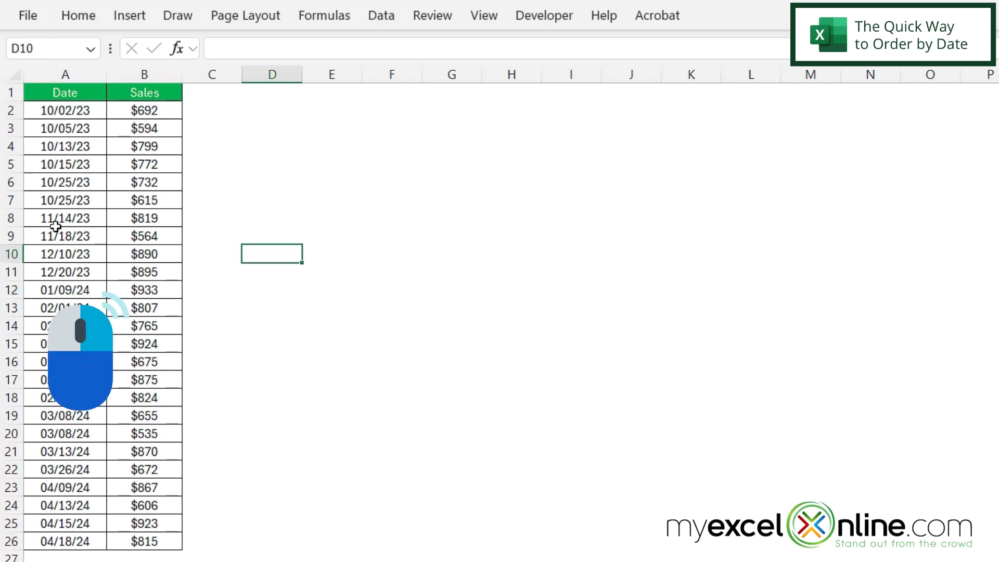
- Show the right-click sorting choices for a date cell in column A
right_click(63, 219)
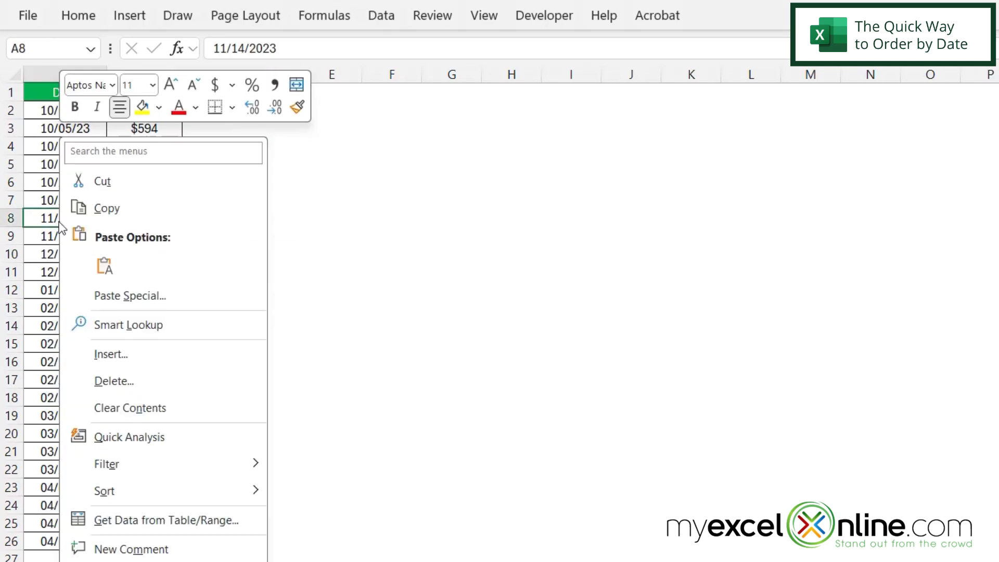
mouse_move(104, 491)
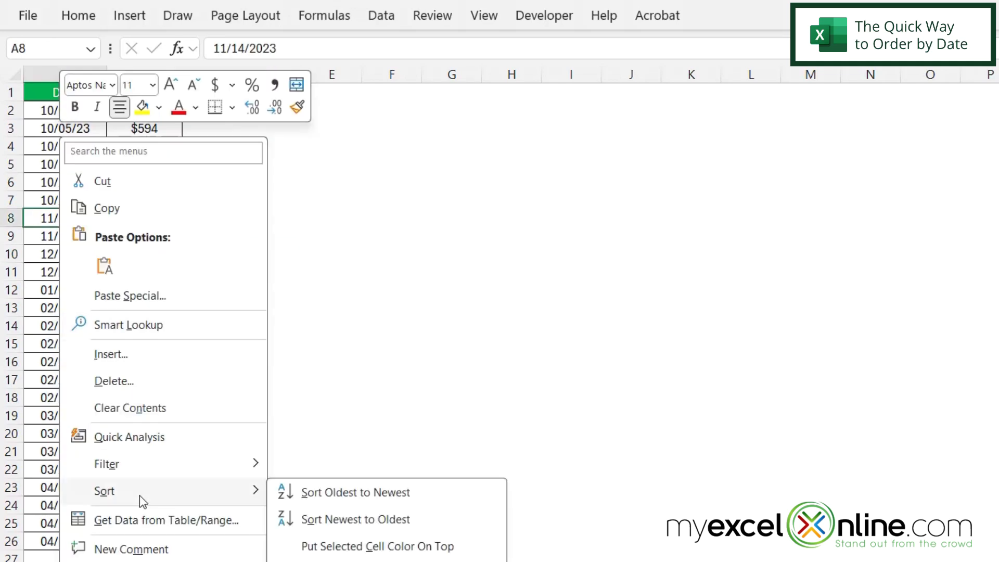
mouse_move(403, 506)
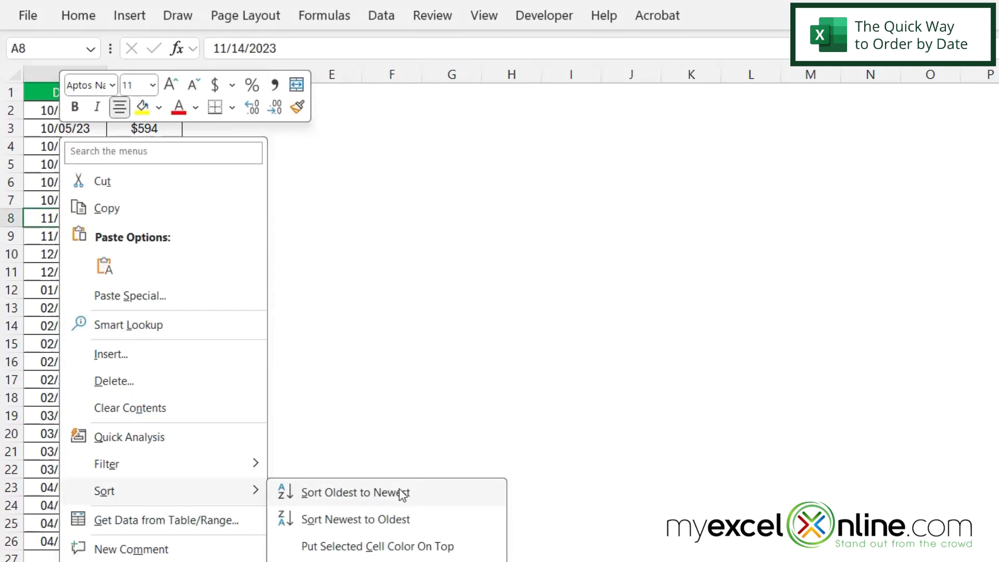
mouse_move(412, 531)
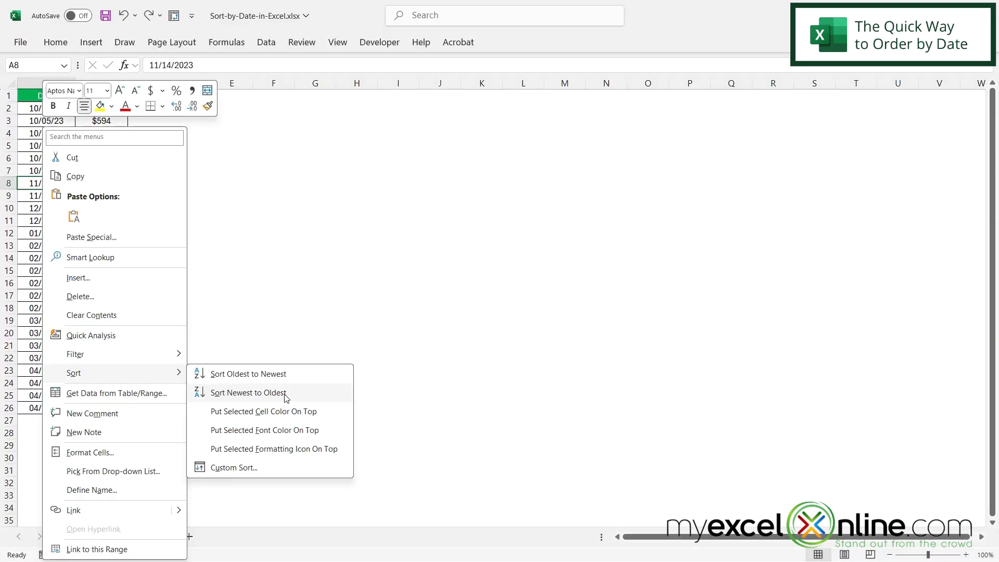
- Sort the table by date newest to oldest (04/18/24 first) and switch to the Data tools
left_click(247, 394)
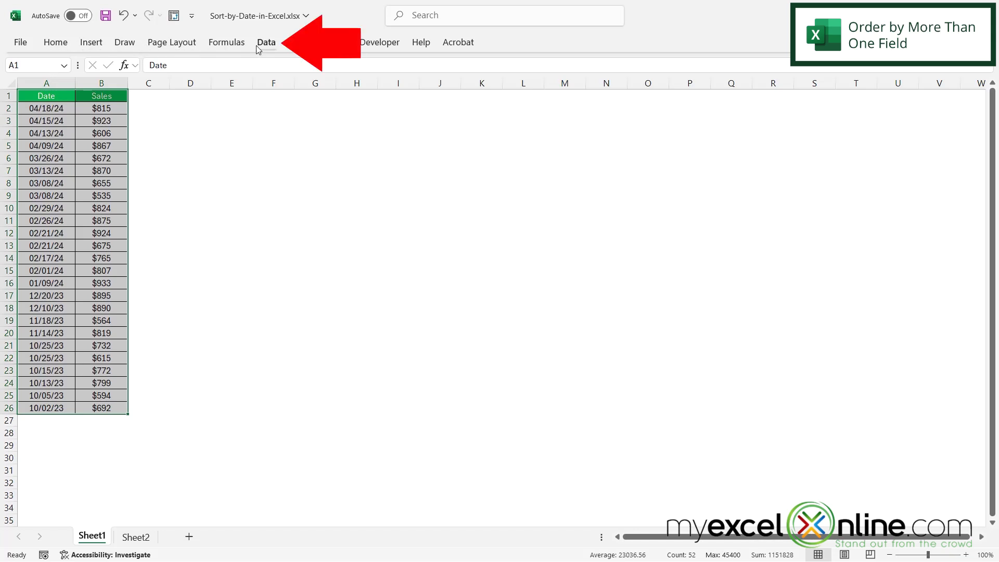
left_click(265, 41)
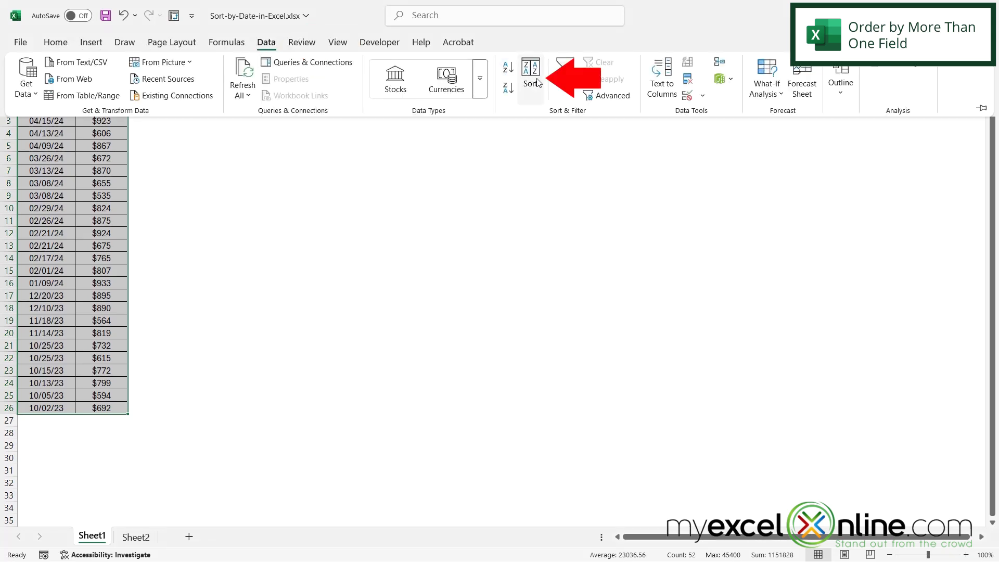
mouse_move(532, 81)
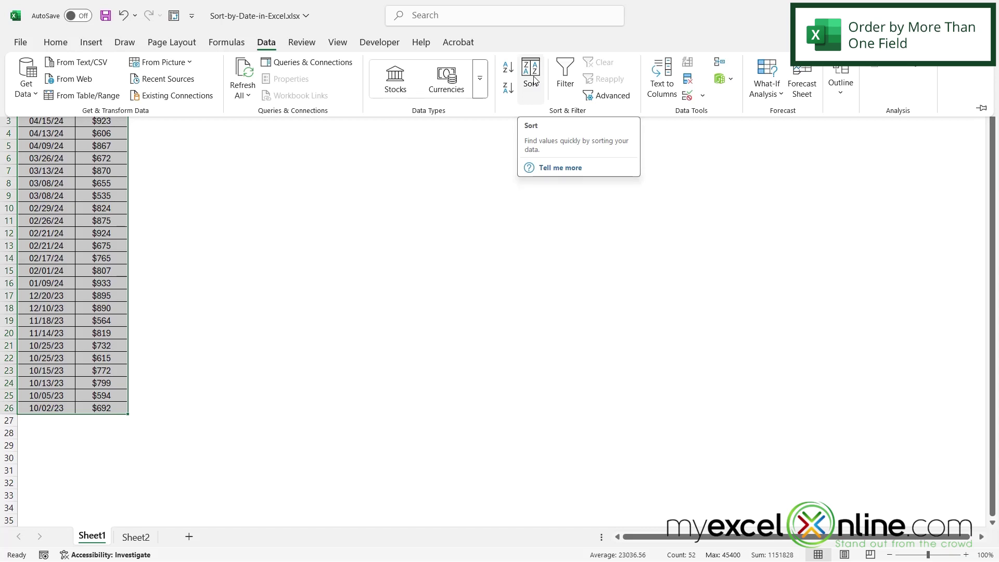
- In the Sort dialog, keep Date newest-to-oldest as level one and add a second level
left_click(530, 72)
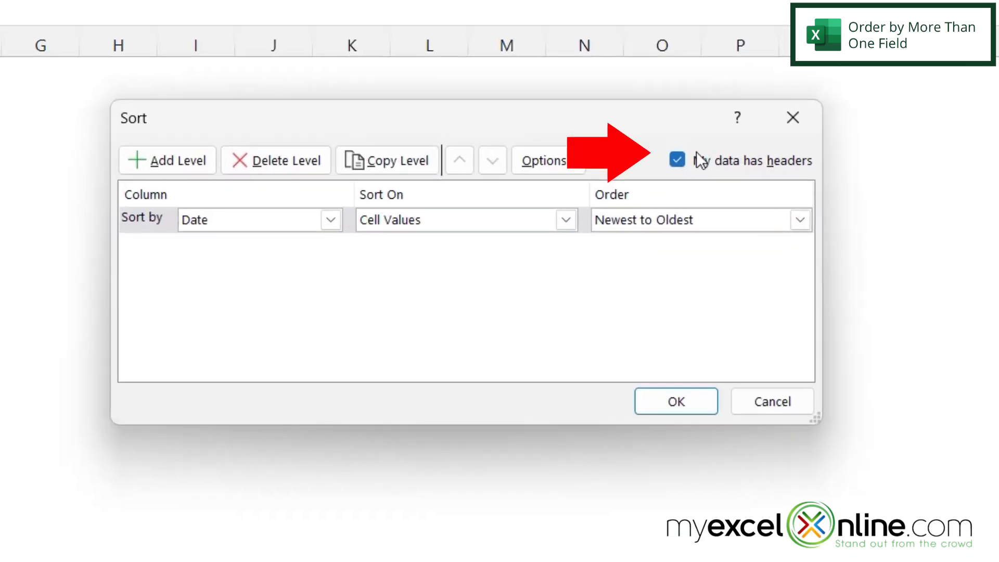
mouse_move(809, 177)
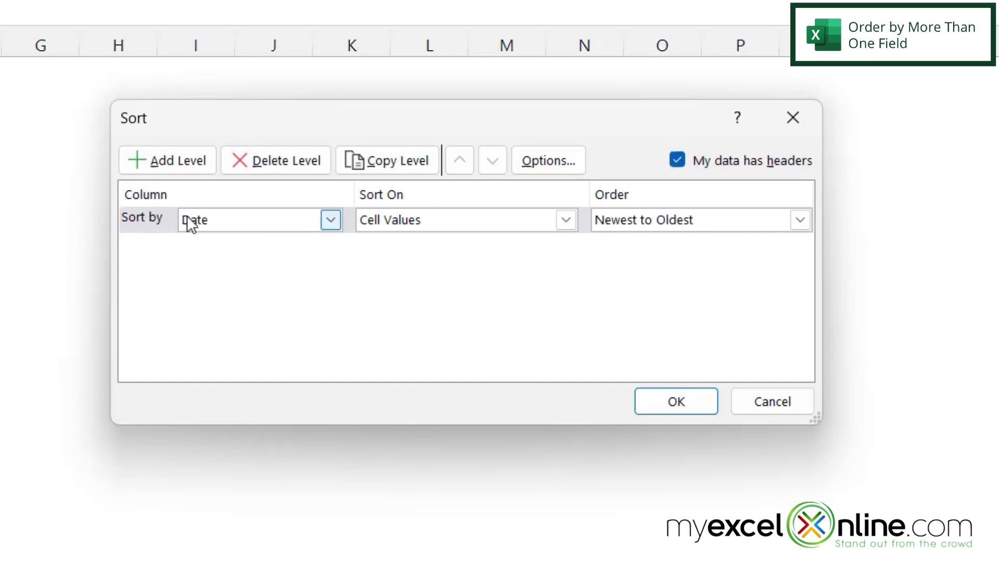
left_click(330, 219)
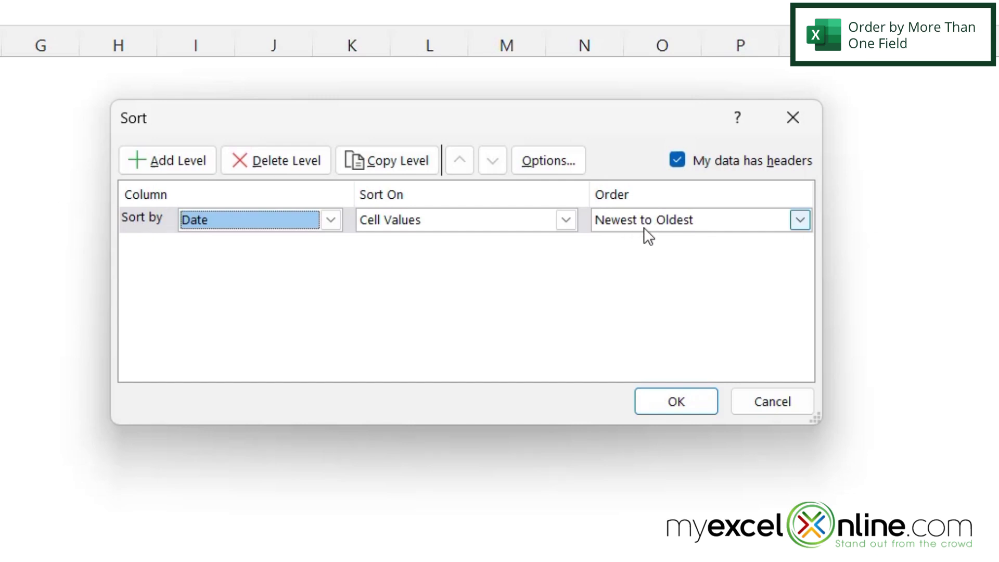
left_click(167, 160)
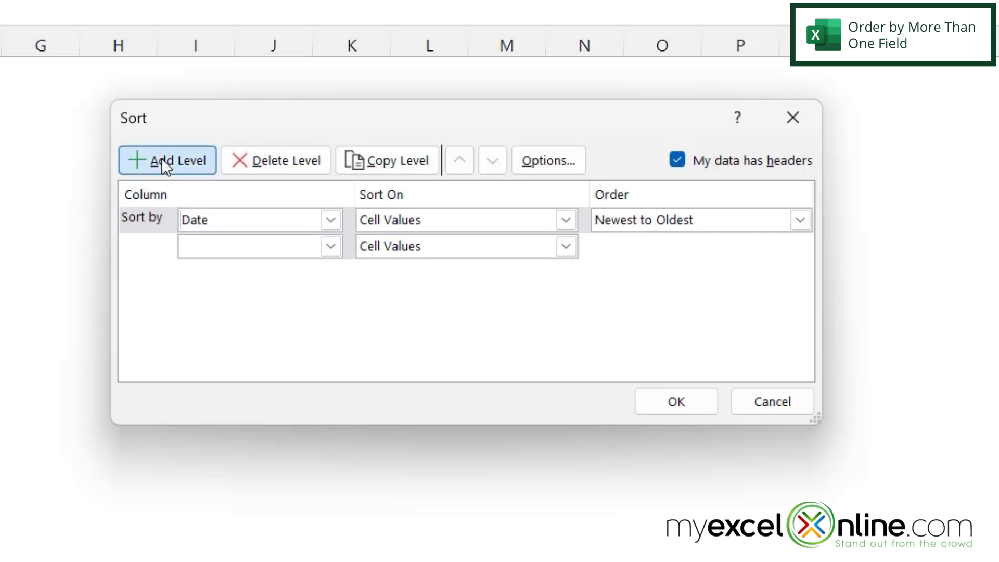
- Set the second sort level to Sales, smallest to largest
left_click(168, 160)
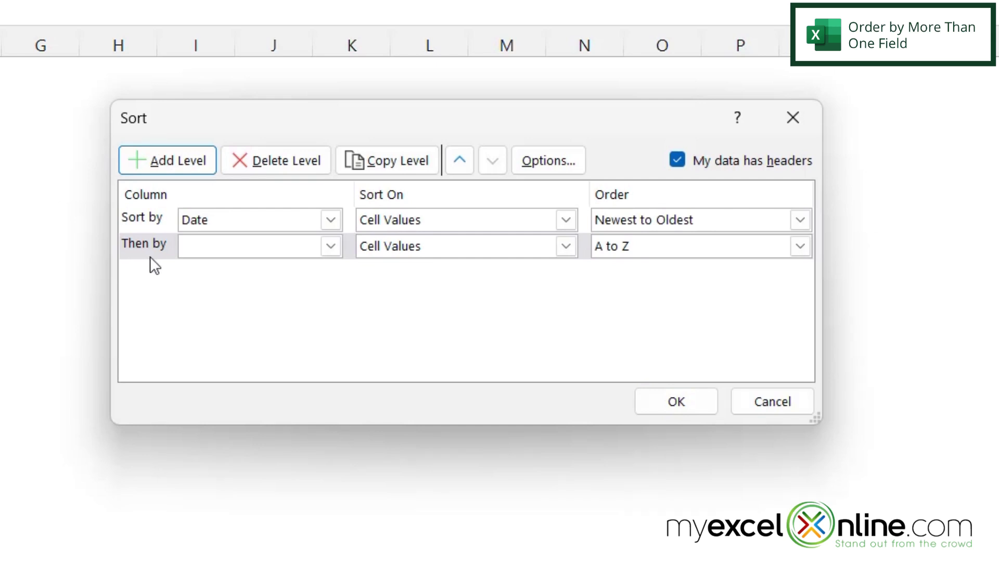
left_click(331, 245)
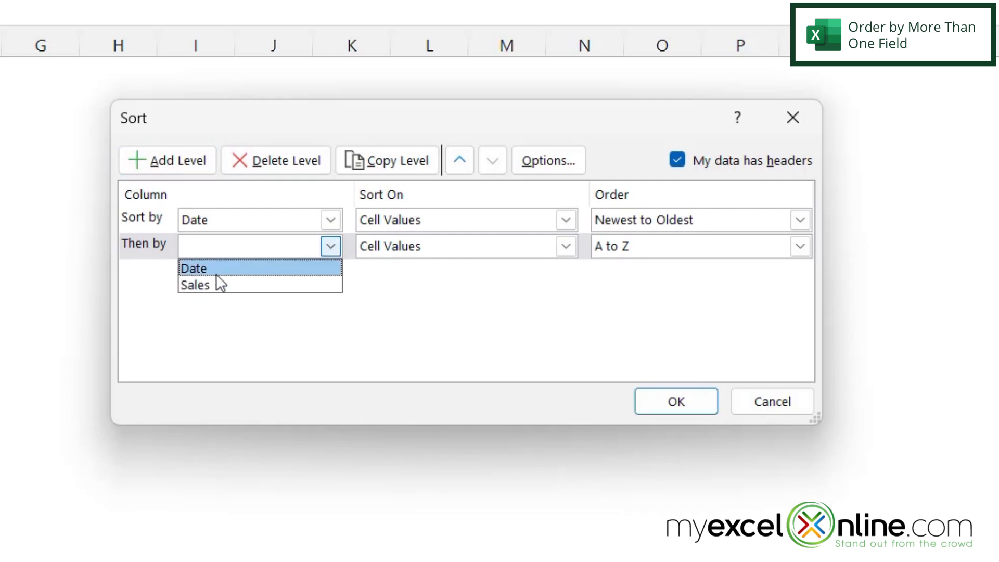
left_click(195, 285)
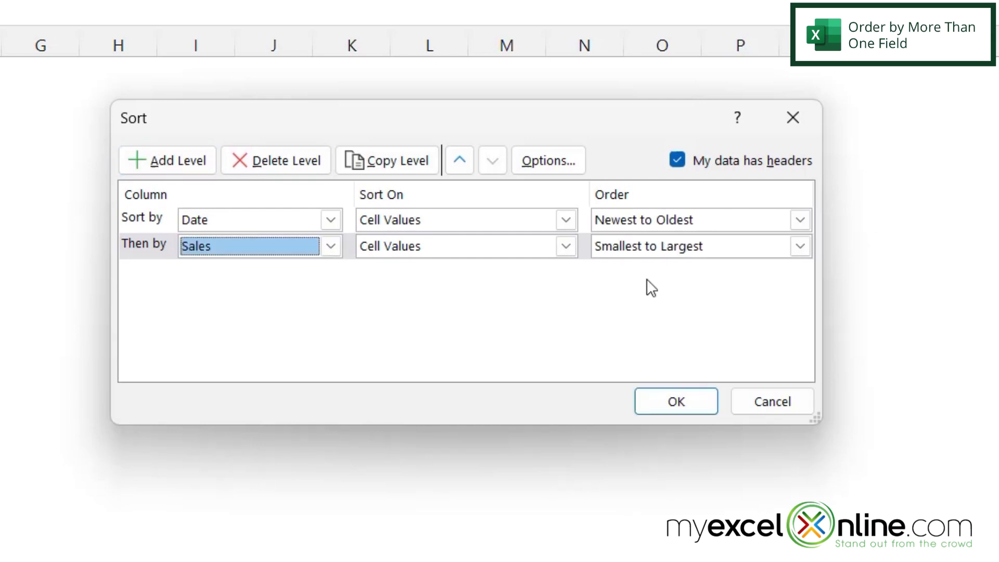
mouse_move(661, 266)
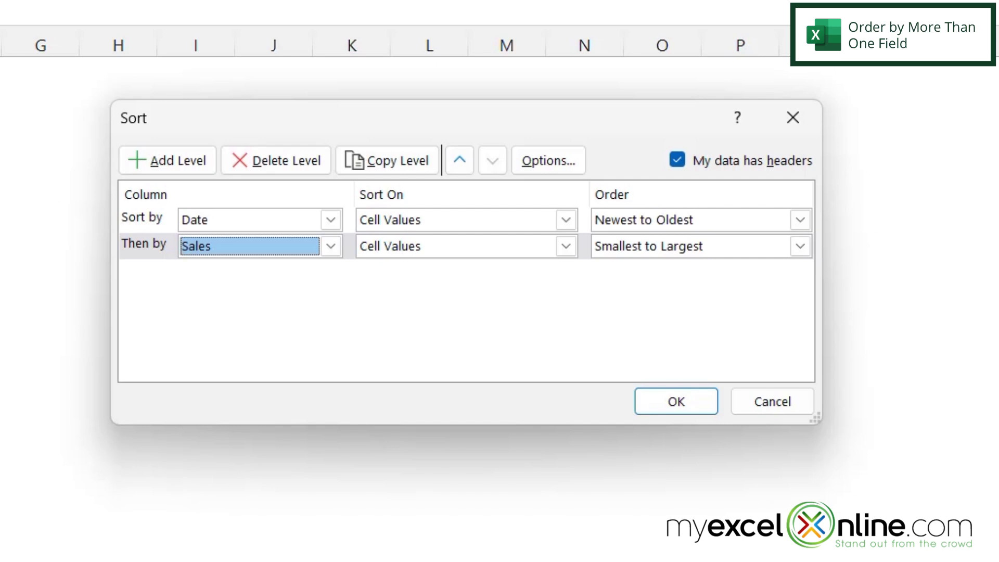
mouse_move(790, 409)
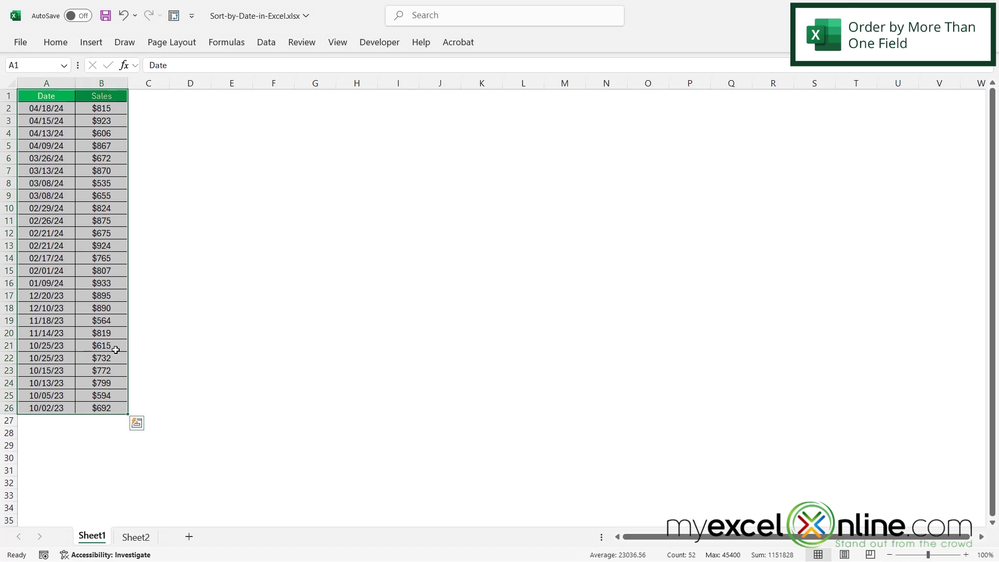
mouse_move(118, 358)
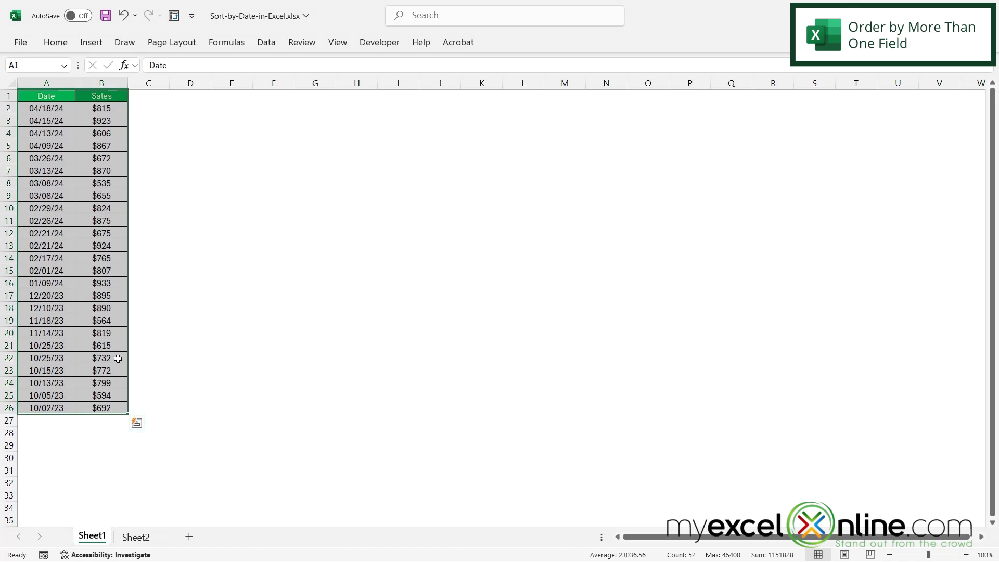